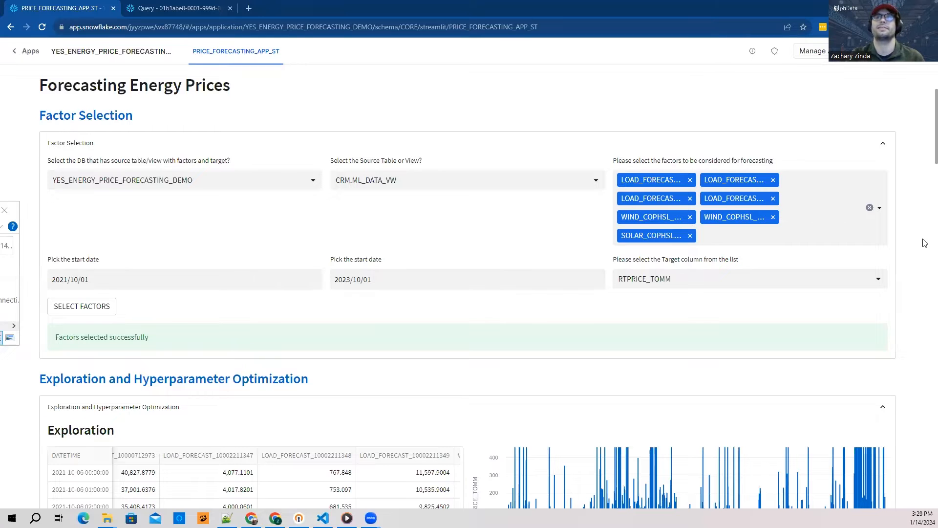
pyautogui.moveTo(904, 233)
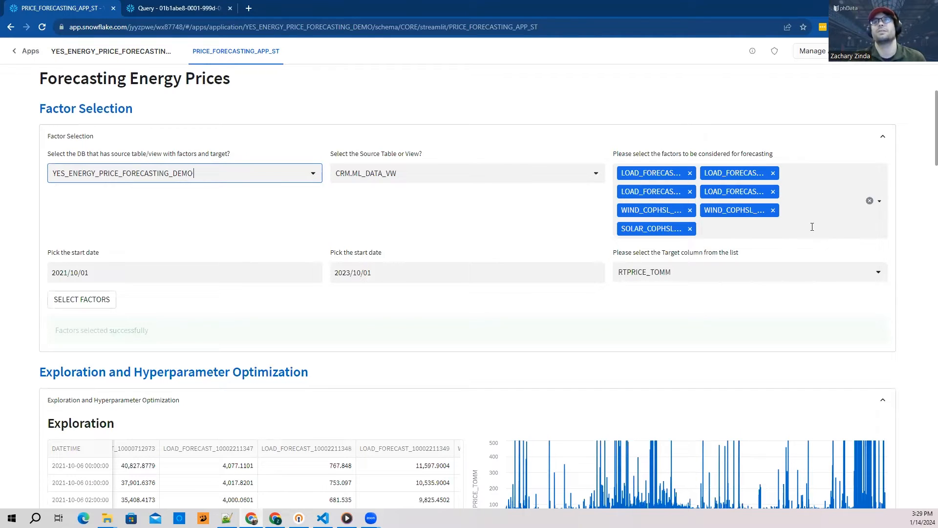
# Step: Choose the forecasting factors from the list and set the end date from the calendar
pyautogui.click(778, 227)
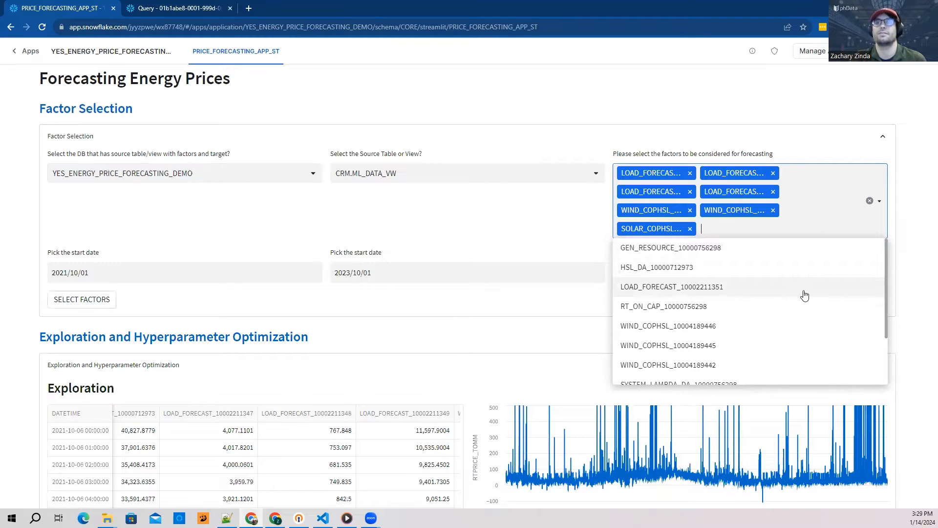
pyautogui.scroll(-3)
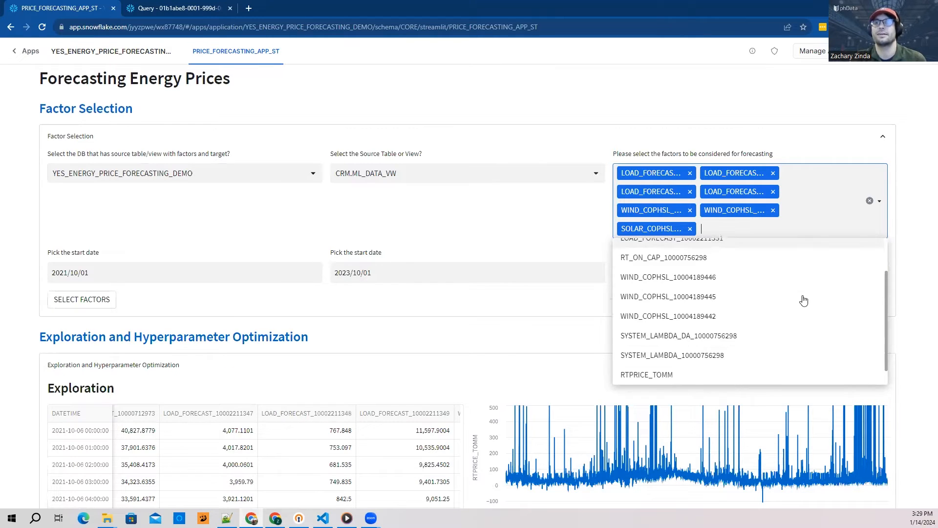
pyautogui.scroll(-3)
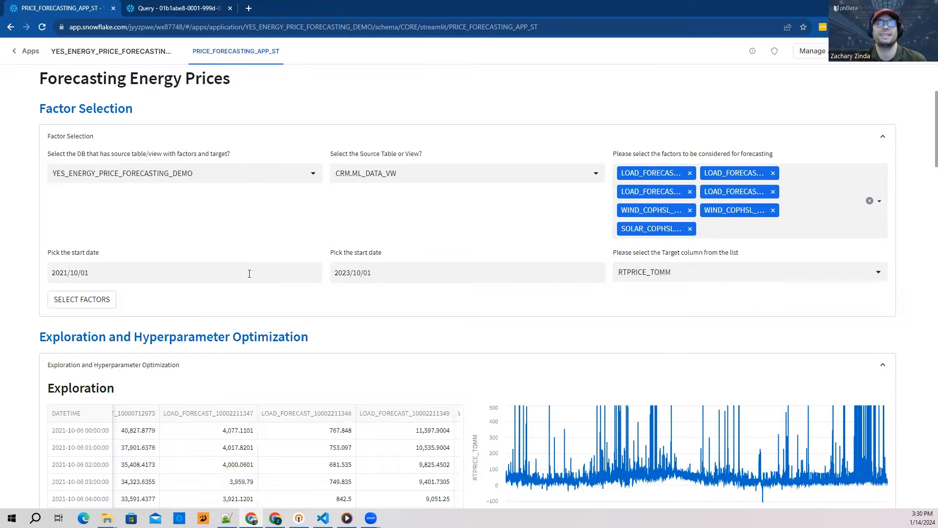
pyautogui.click(467, 273)
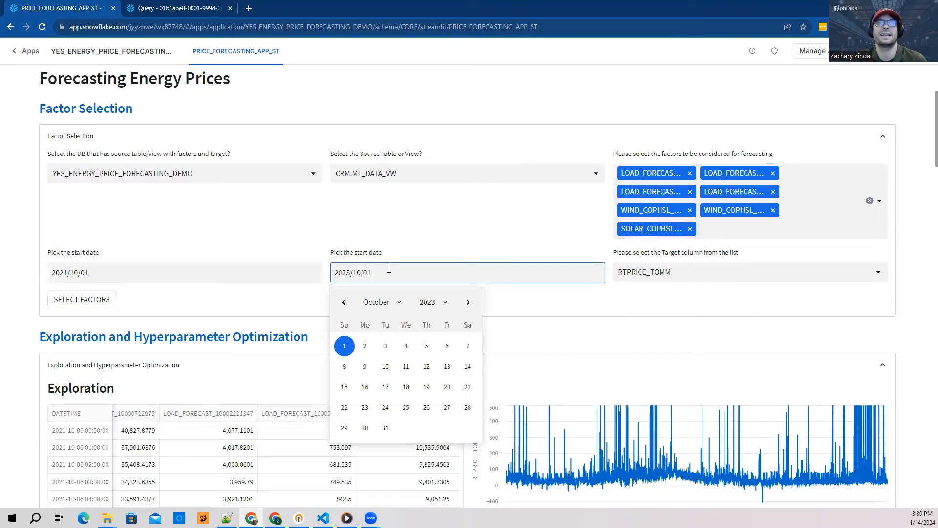
pyautogui.click(566, 240)
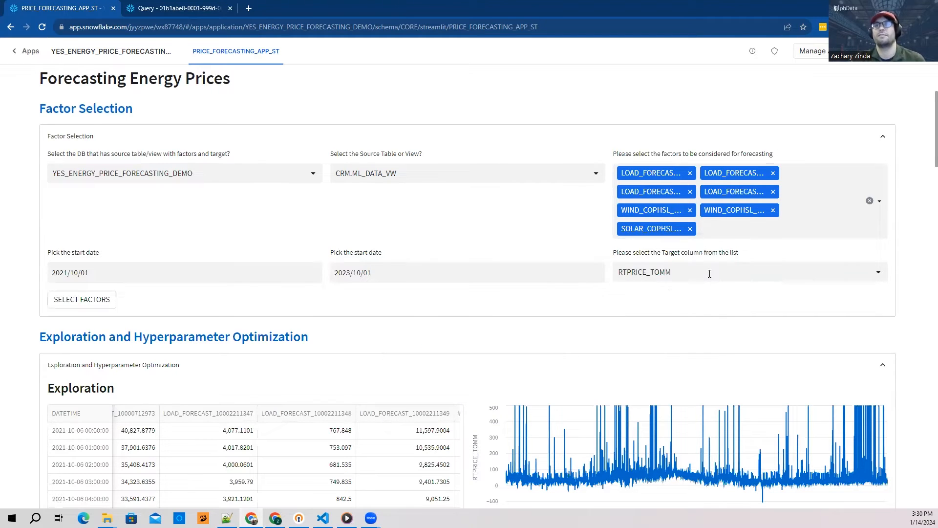
pyautogui.click(747, 272)
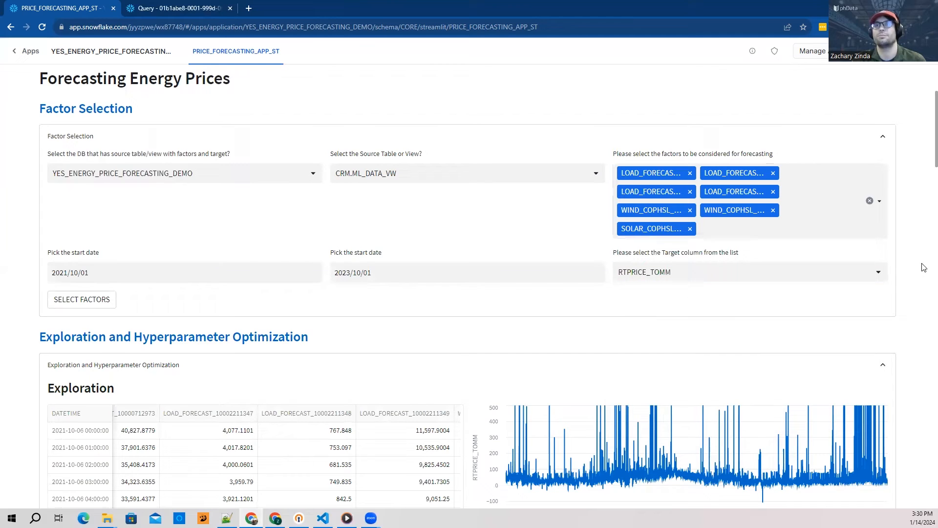
pyautogui.moveTo(220, 324)
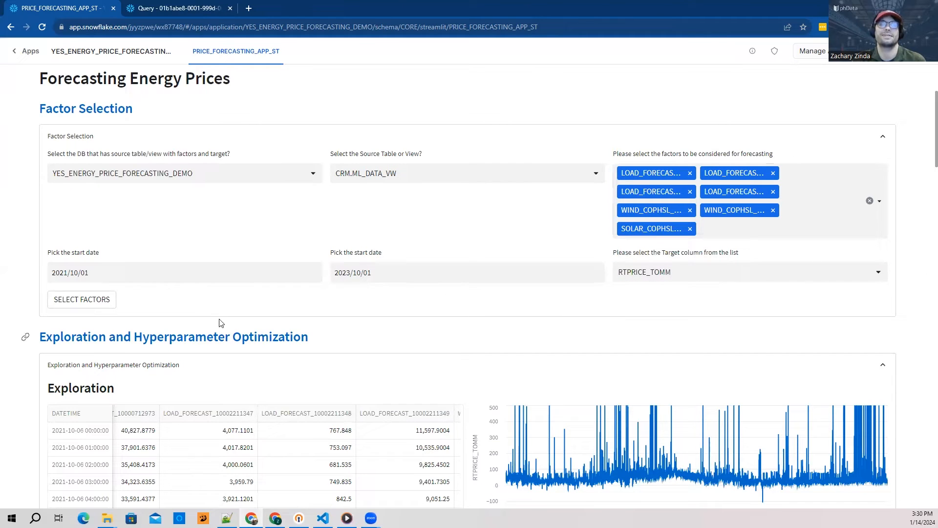
pyautogui.moveTo(924, 295)
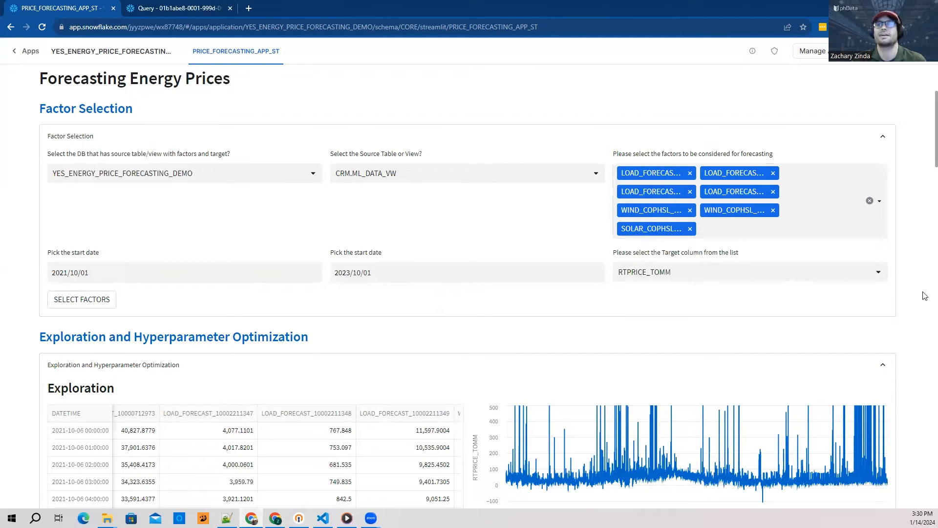
# Step: Scroll through Exploration, the correlation heatmap and XGBoost hyperparameters to the 2023-09-24 backtest chart
pyautogui.scroll(-3)
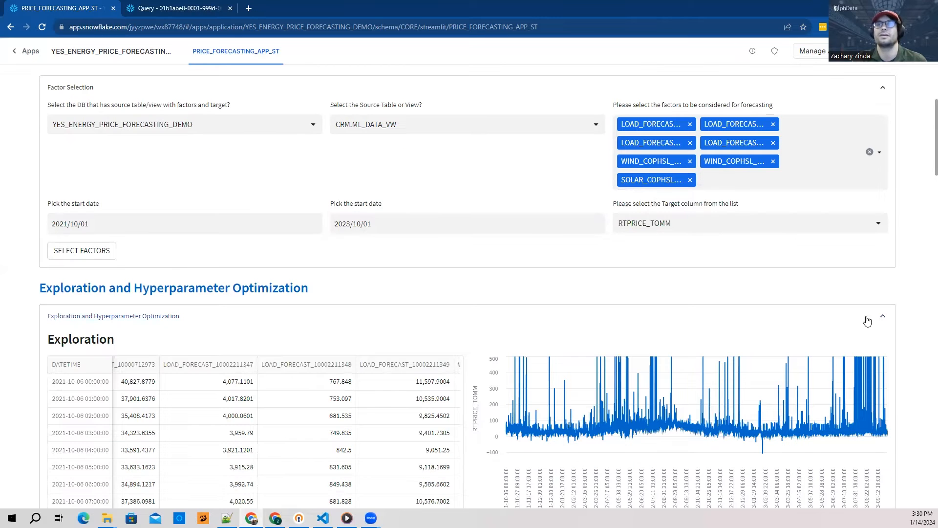
pyautogui.scroll(-3)
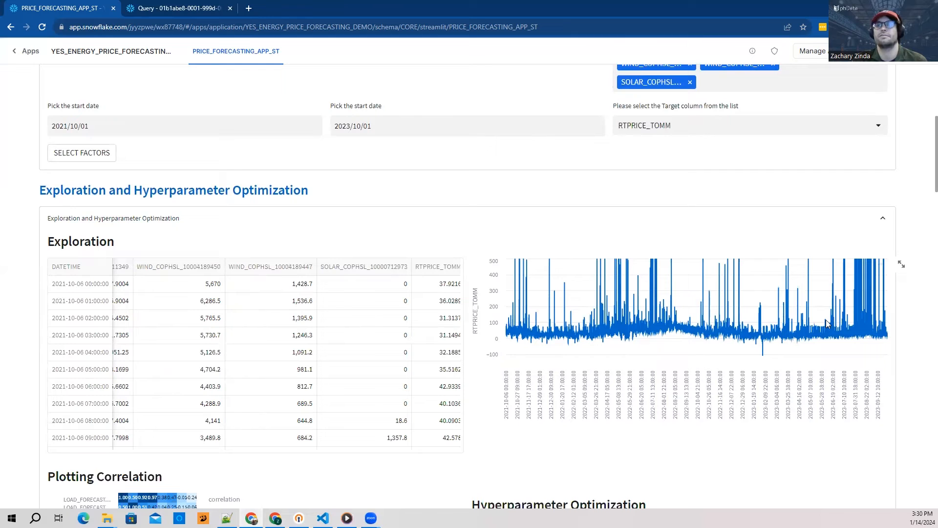
pyautogui.scroll(-3)
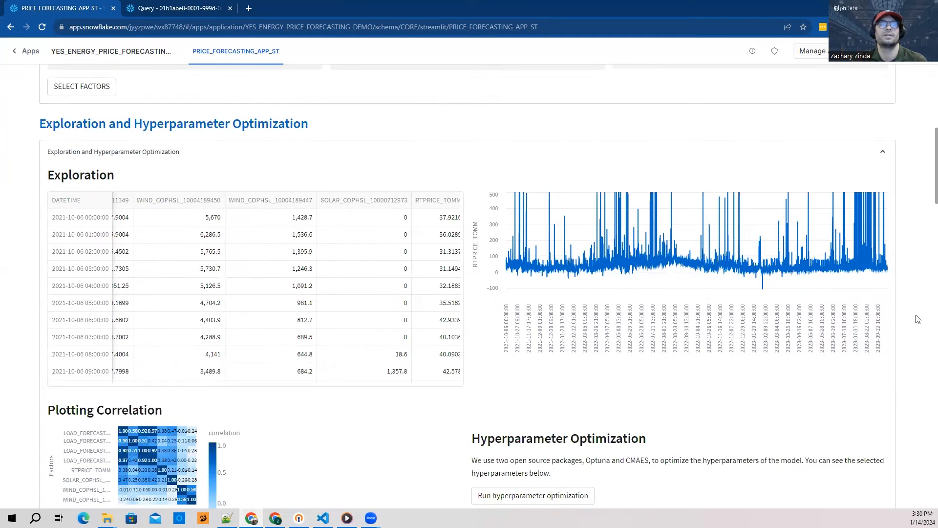
pyautogui.scroll(-3)
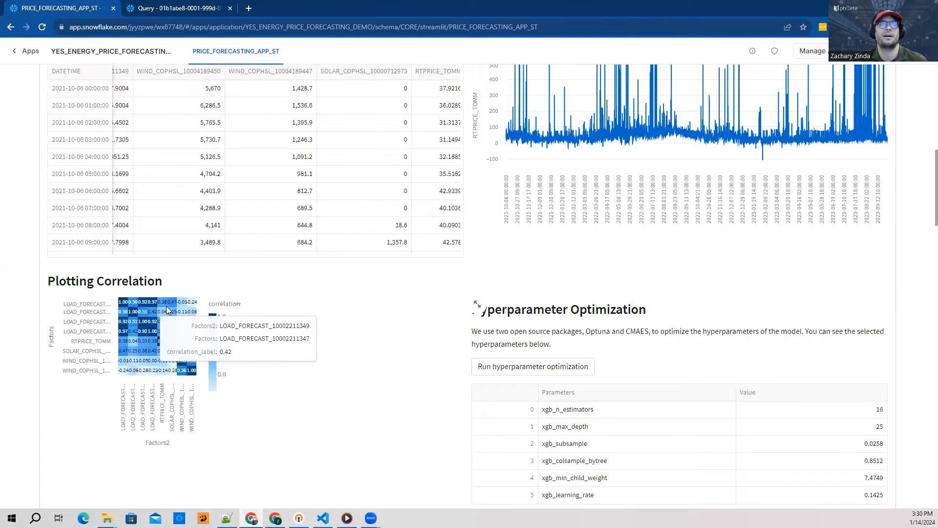
pyautogui.moveTo(285, 310)
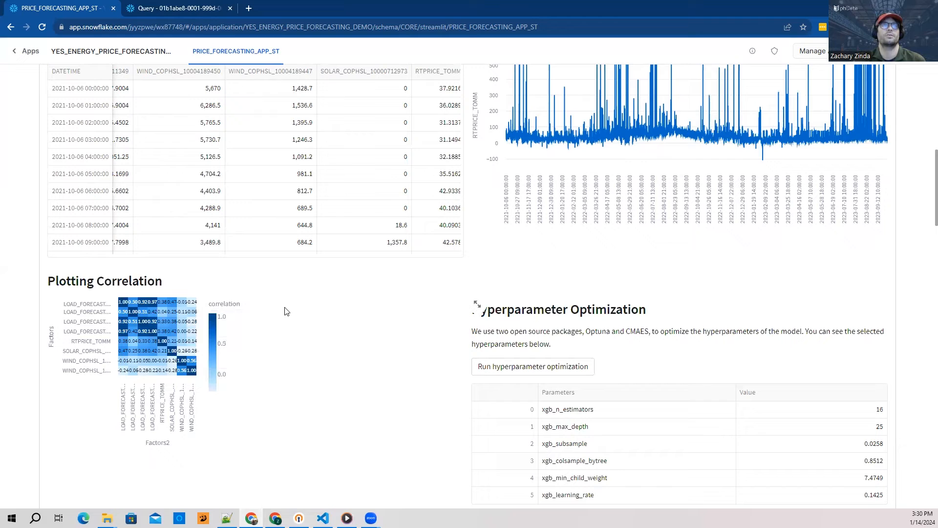
pyautogui.moveTo(311, 413)
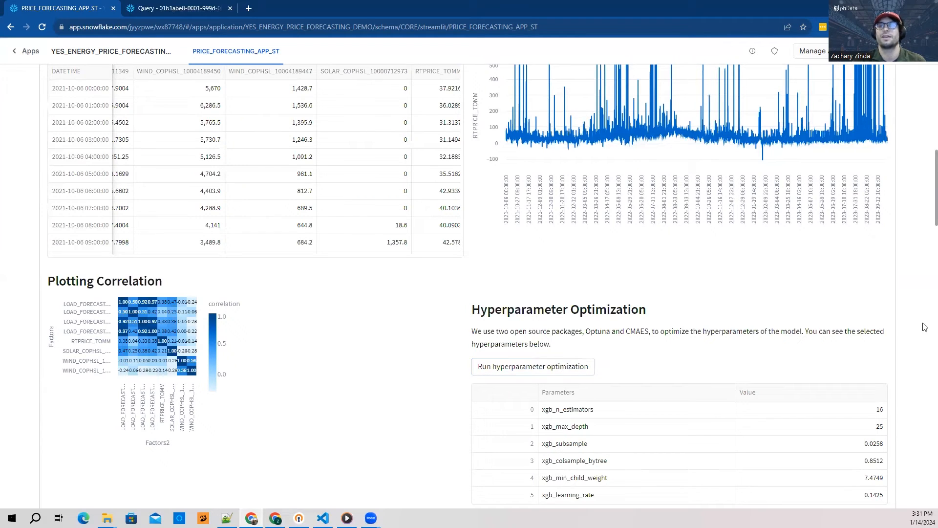
pyautogui.scroll(-3)
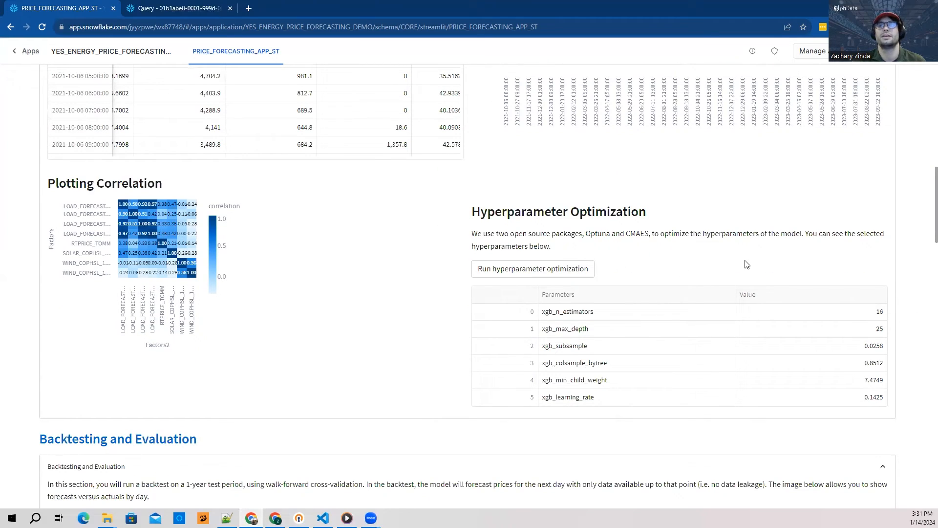
pyautogui.moveTo(924, 305)
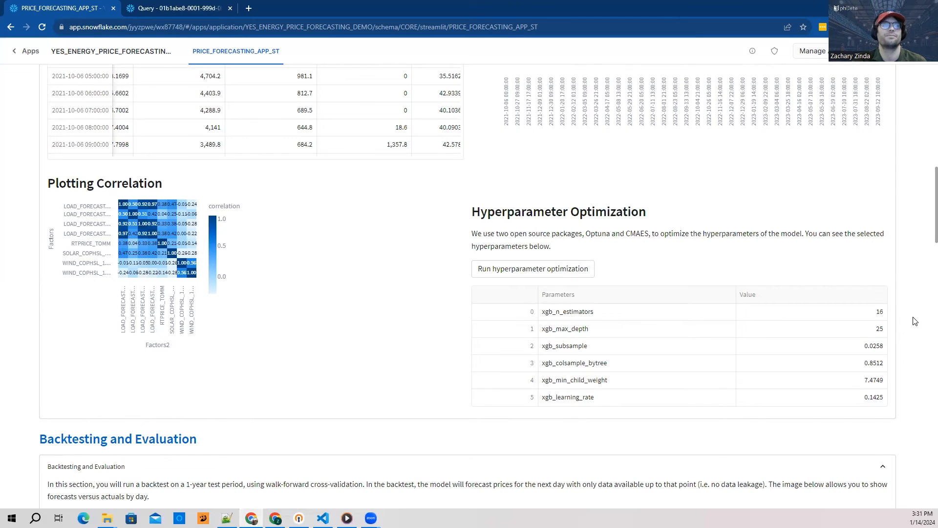
pyautogui.scroll(-3)
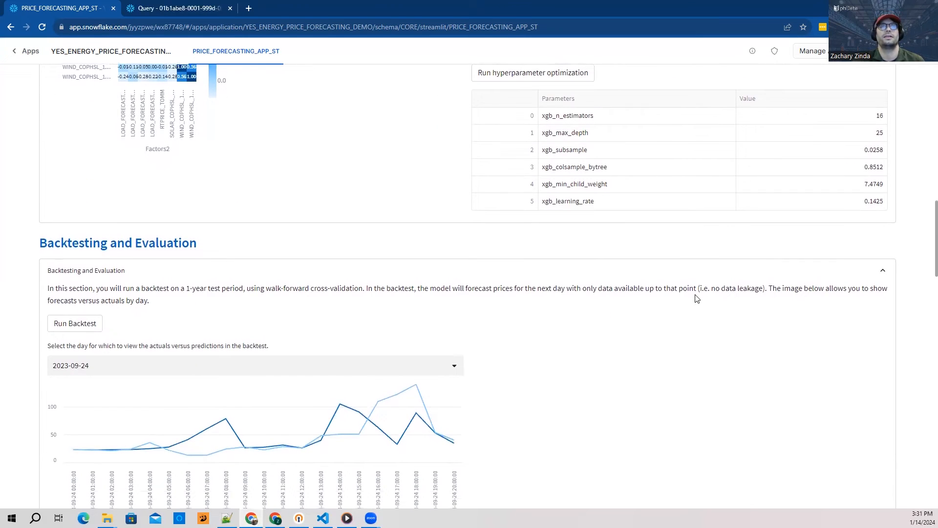
# Step: Pick a backtest day from the list and show its daily chart
pyautogui.click(254, 365)
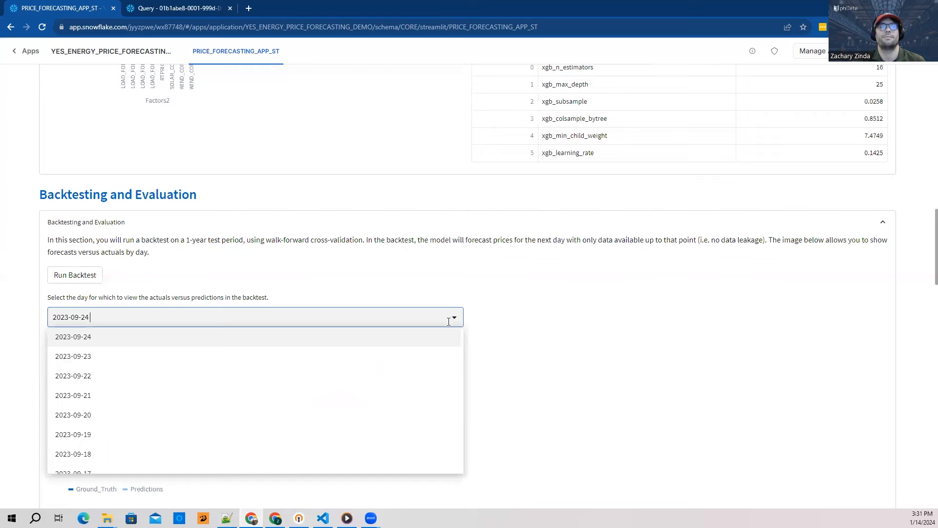
pyautogui.moveTo(712, 267)
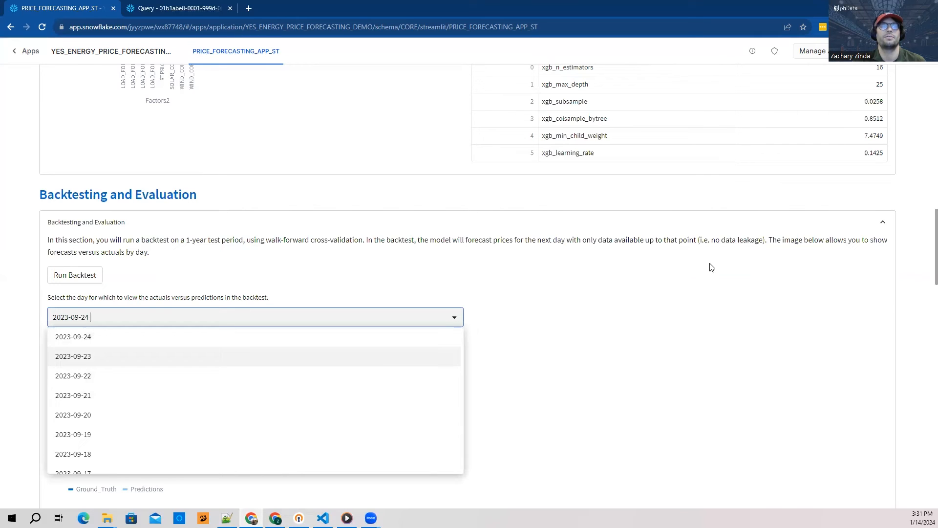
pyautogui.click(73, 336)
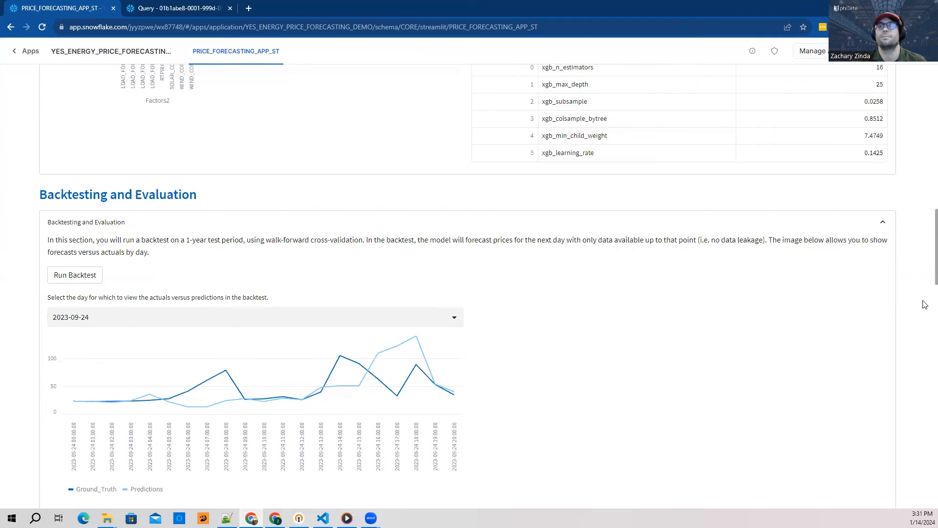
pyautogui.scroll(-3)
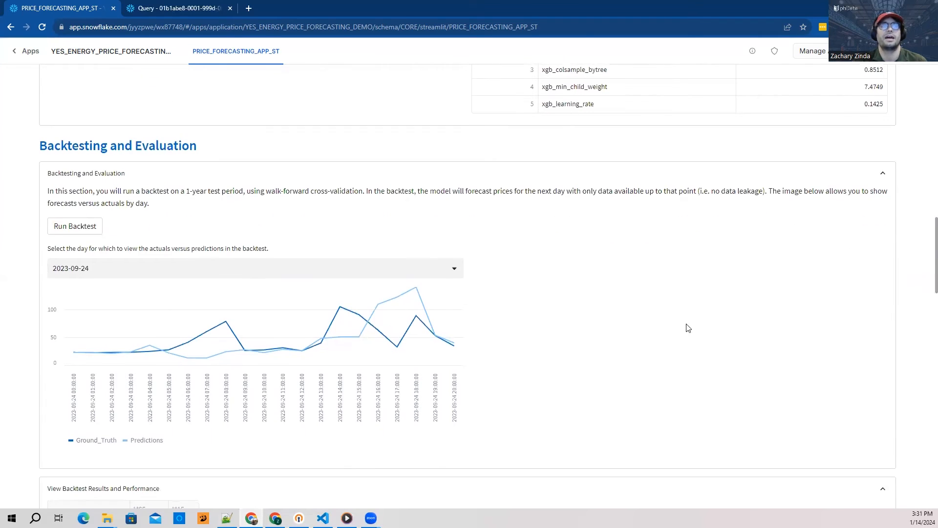
pyautogui.moveTo(200, 438)
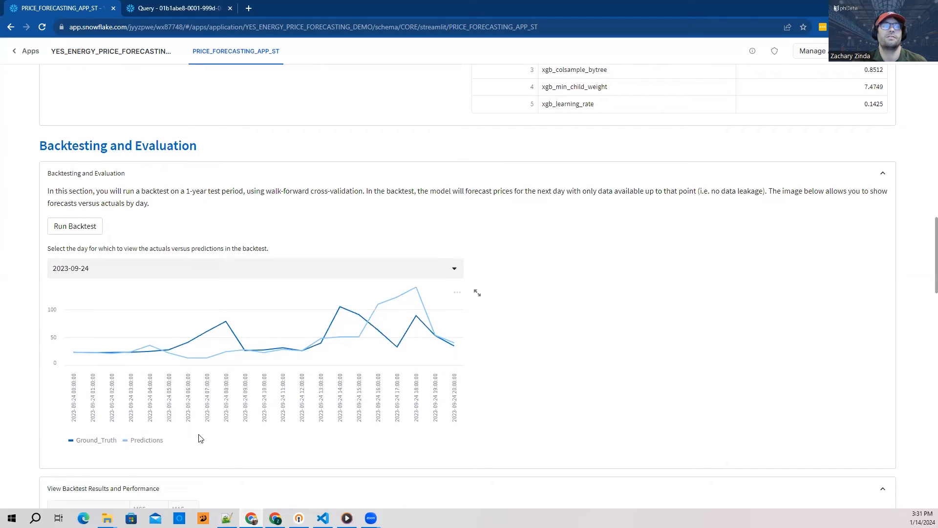
pyautogui.moveTo(100, 447)
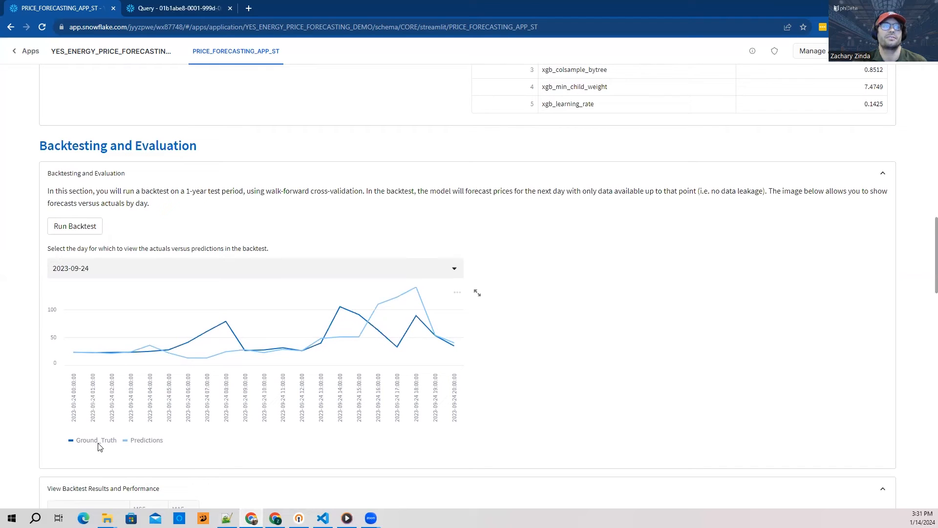
pyautogui.moveTo(151, 442)
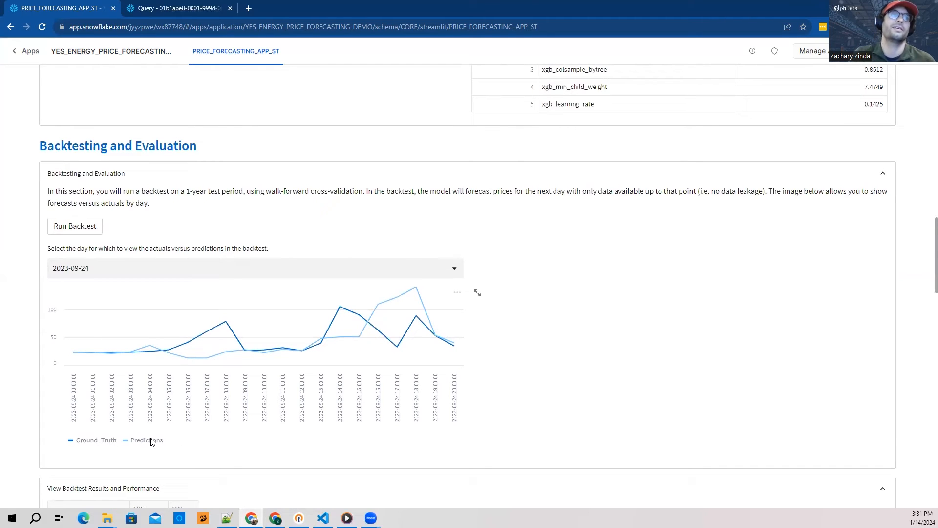
pyautogui.moveTo(146, 271)
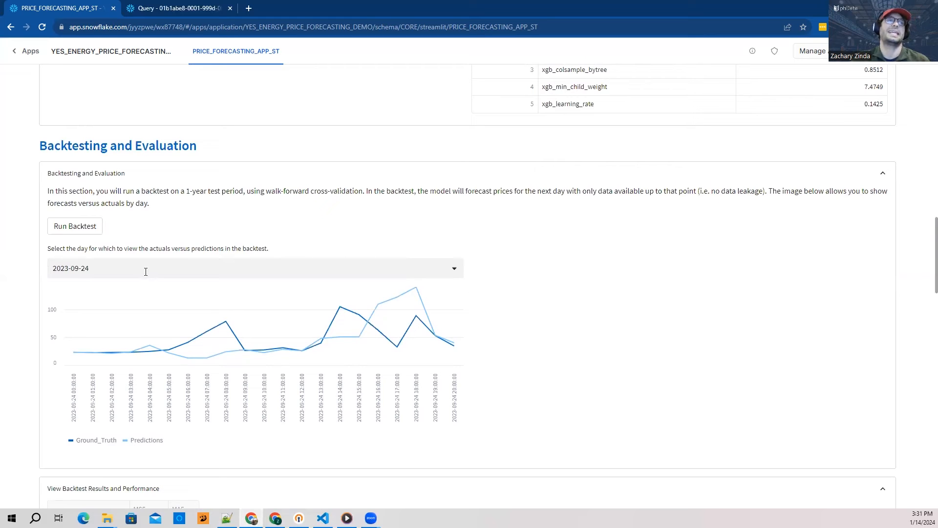
pyautogui.moveTo(159, 292)
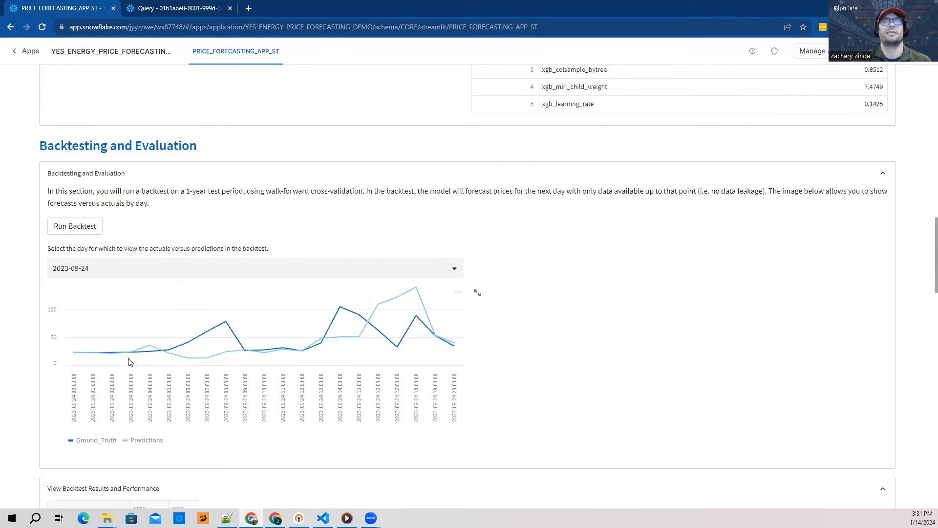
pyautogui.moveTo(352, 324)
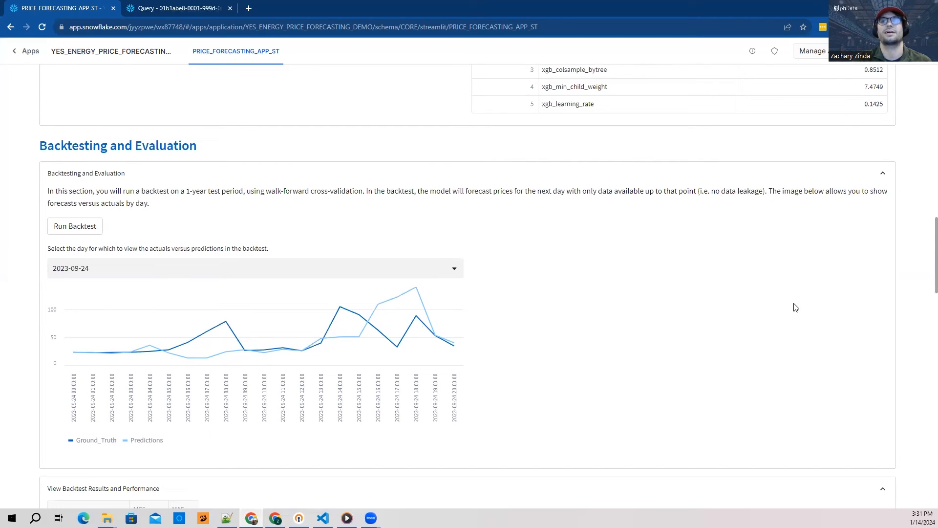
# Step: Scroll to the MSE/MAE metrics table and the full-year ground-truth and MAE-over-time charts
pyautogui.scroll(-3)
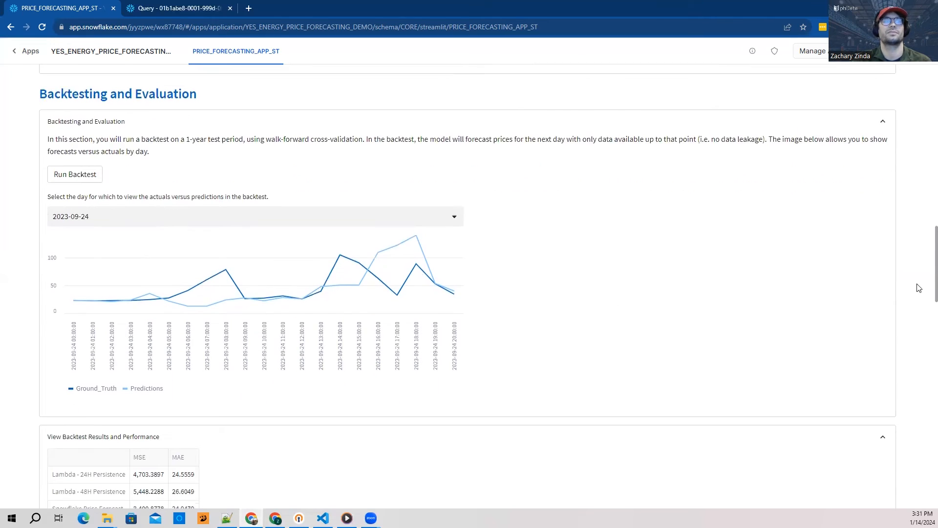
pyautogui.scroll(-3)
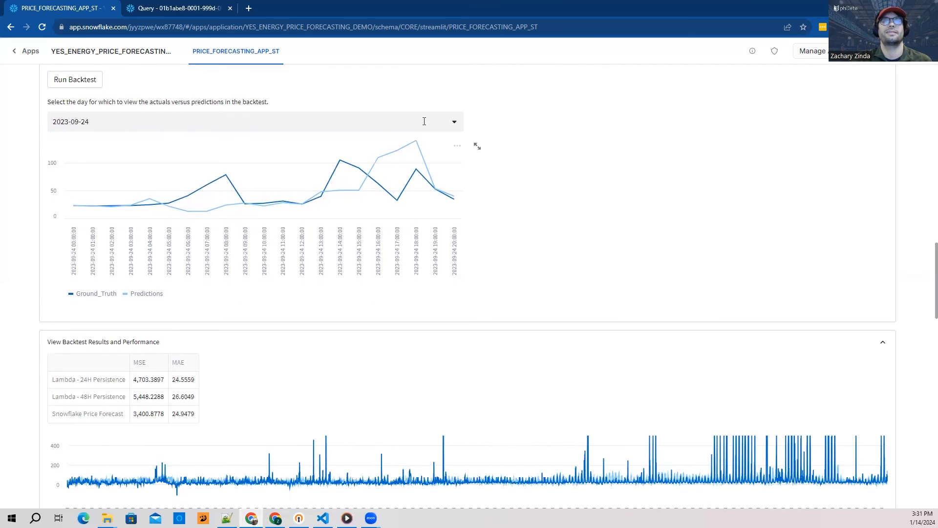
pyautogui.scroll(-3)
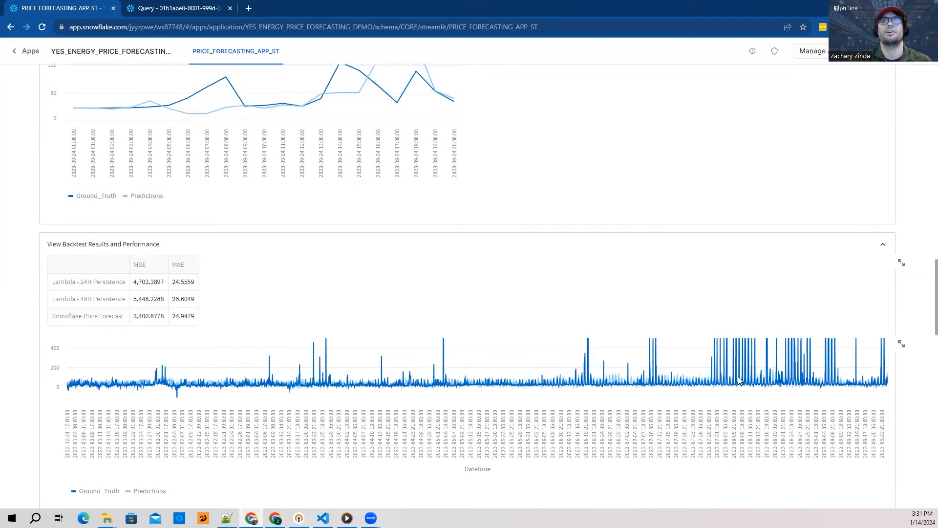
pyautogui.moveTo(925, 363)
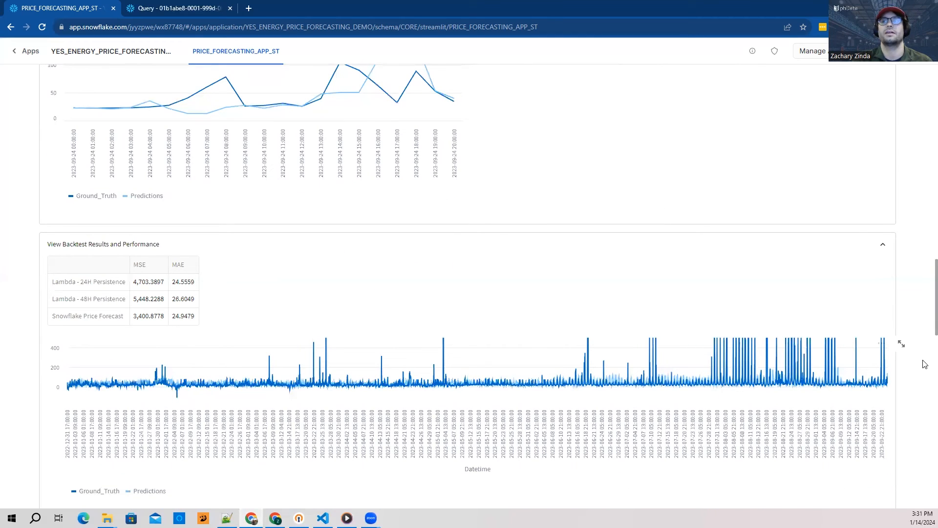
pyautogui.scroll(-3)
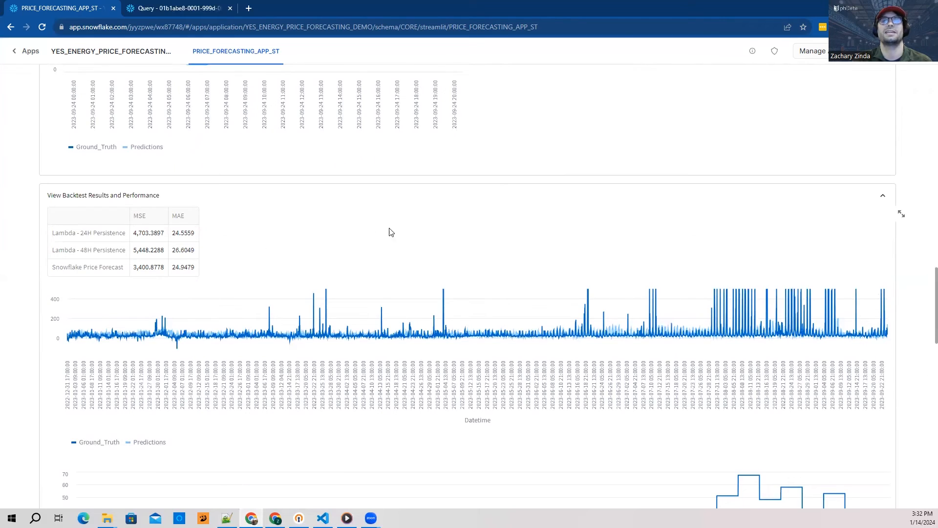
pyautogui.moveTo(691, 325)
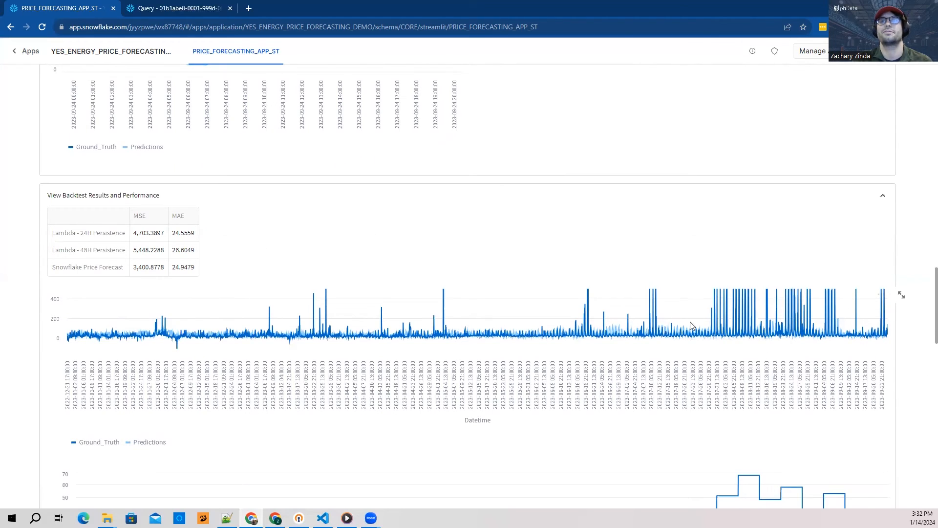
pyautogui.scroll(-3)
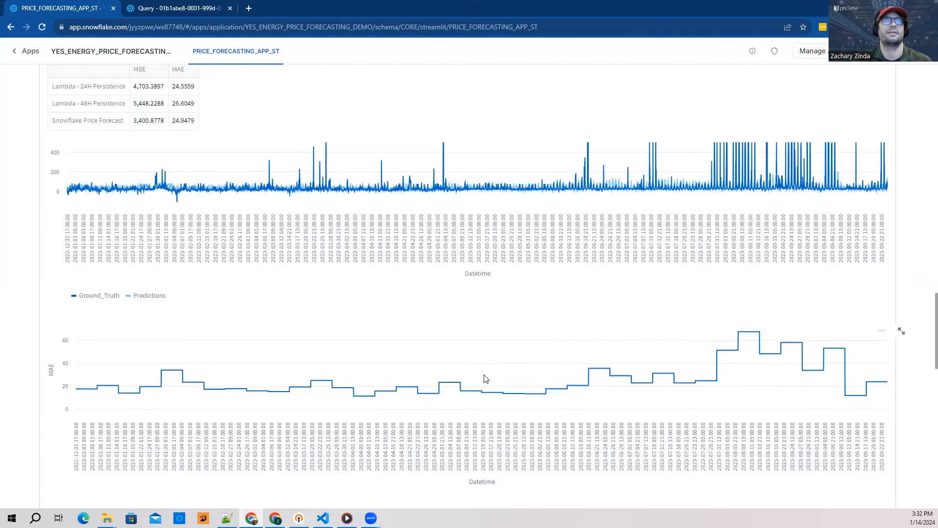
pyautogui.scroll(-3)
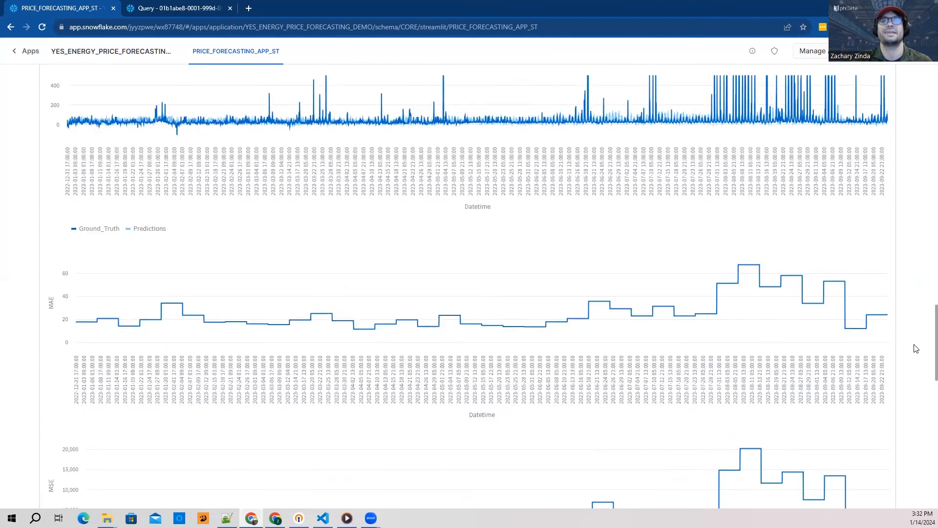
# Step: Scroll past the MSE-over-time chart to the prefilled Deploy Model form
pyautogui.scroll(-3)
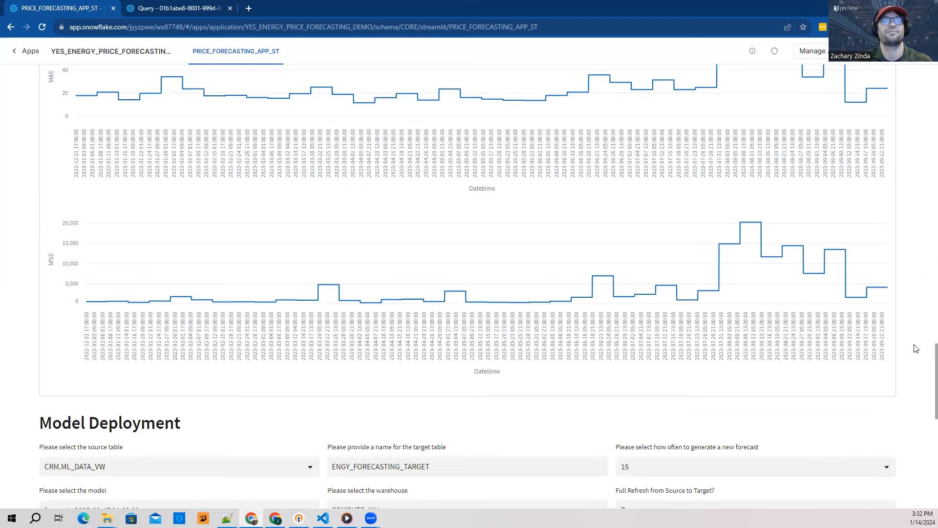
pyautogui.scroll(-3)
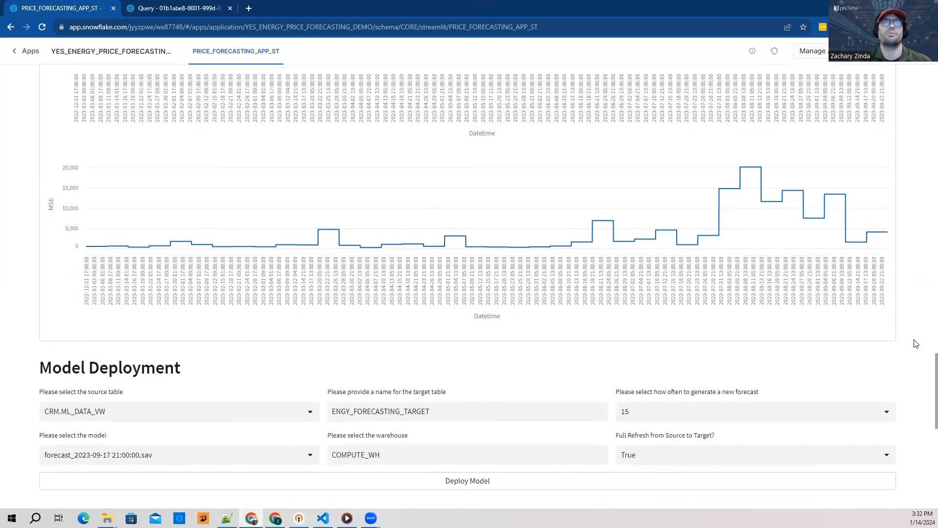
pyautogui.scroll(-3)
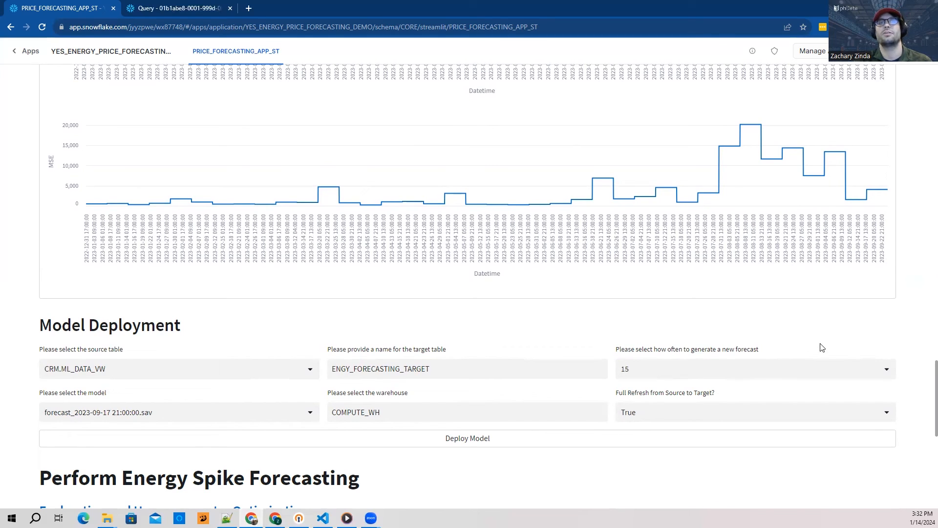
pyautogui.moveTo(371, 313)
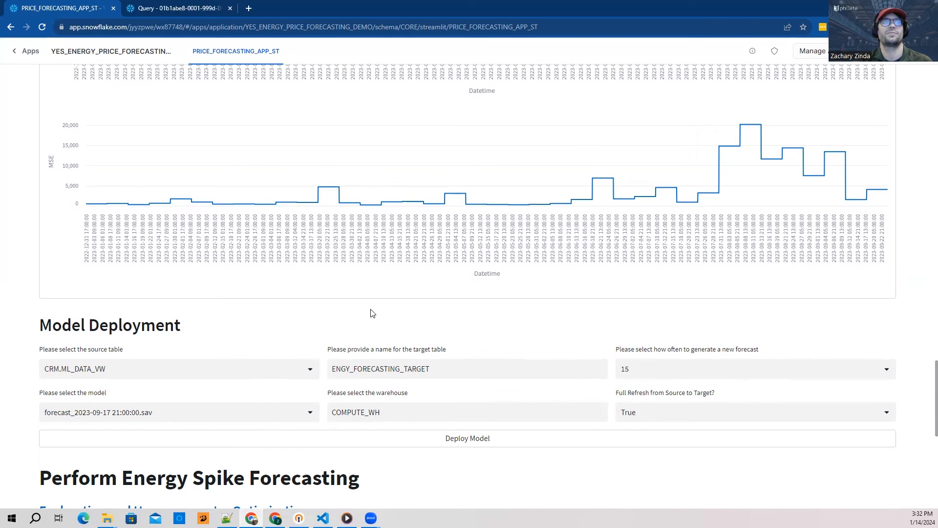